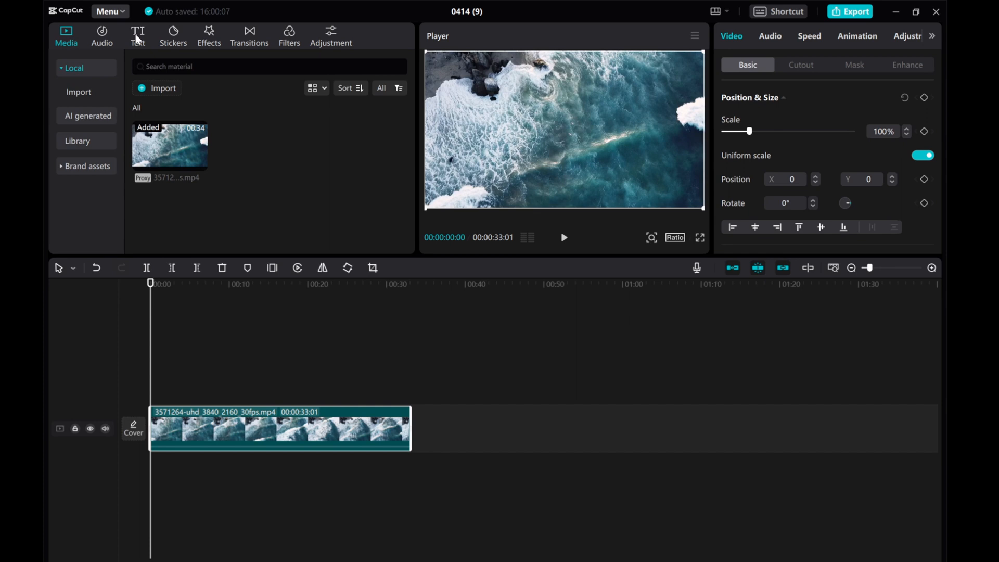
Step: Add a default text clip above the ocean footage on the timeline
left_click(137, 36)
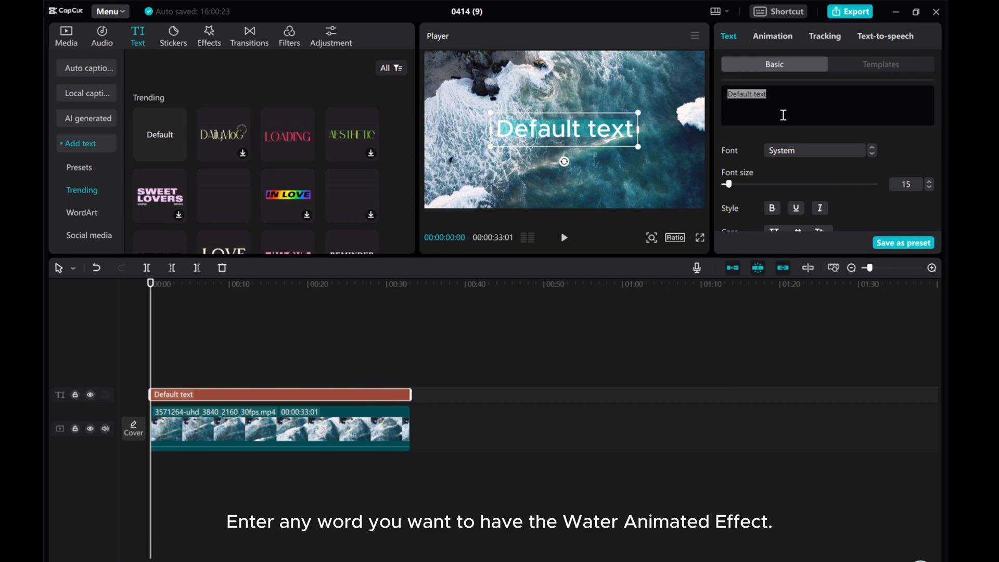
Step: Replace the placeholder wording with 'Ocean'
type("O")
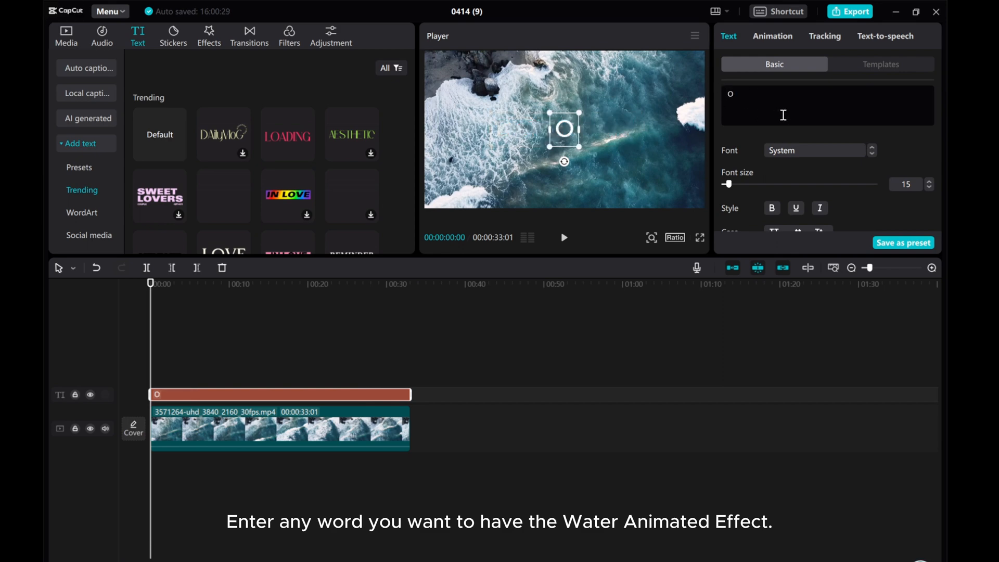
type("cean")
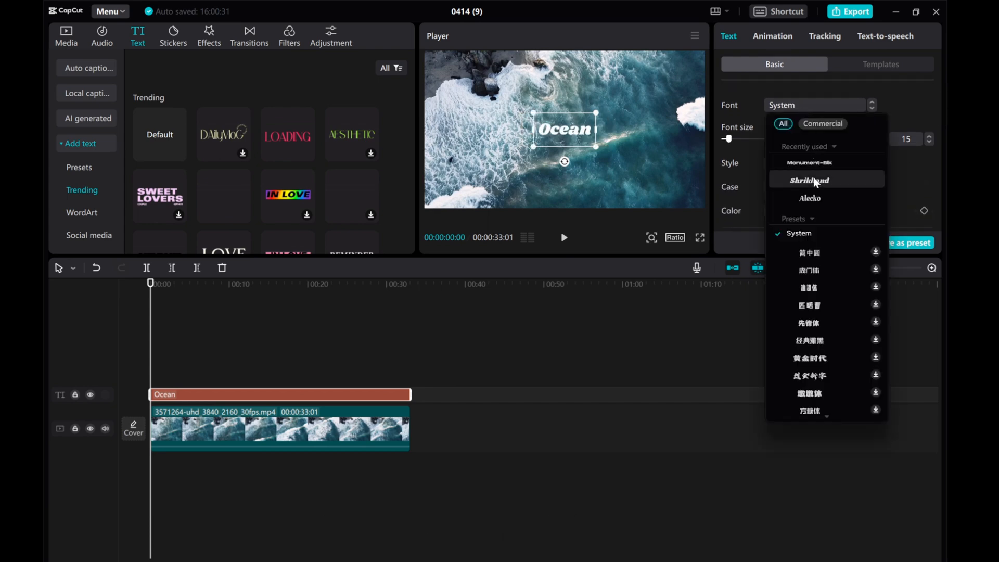
Step: Set the OCEAN text font to MonumentExtended-Blk and turn the clip into a compound clip
left_click(810, 162)
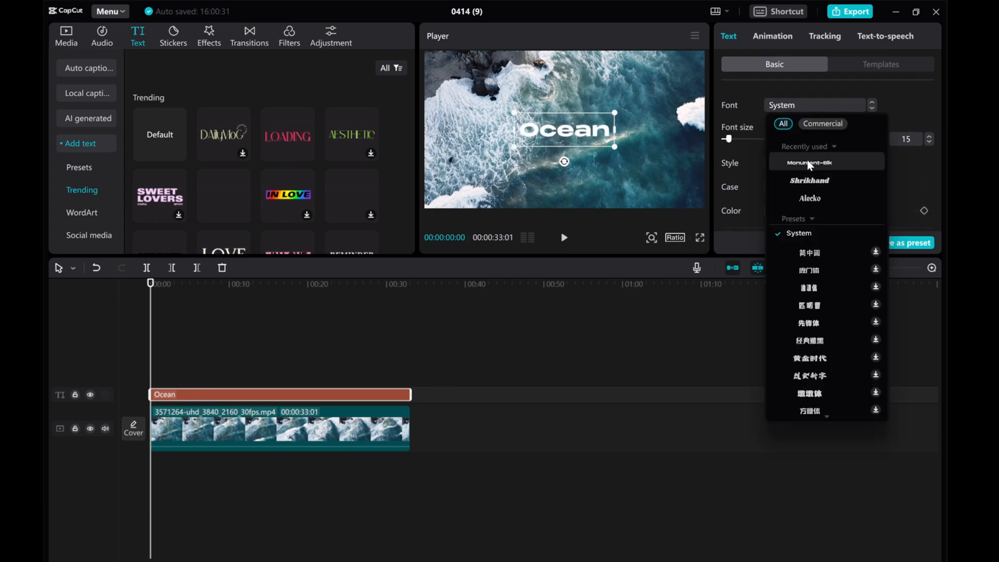
left_click(809, 162)
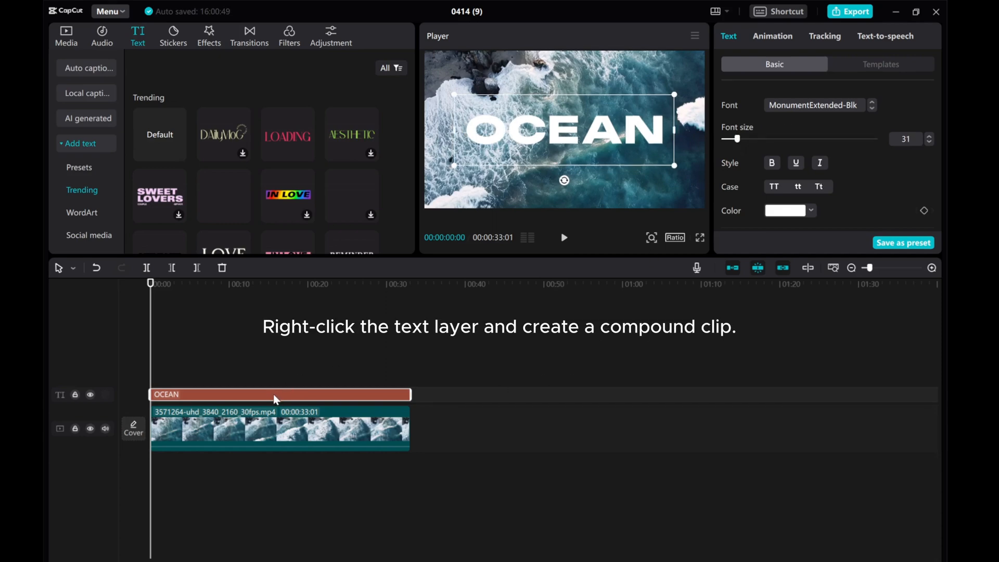
right_click(210, 394)
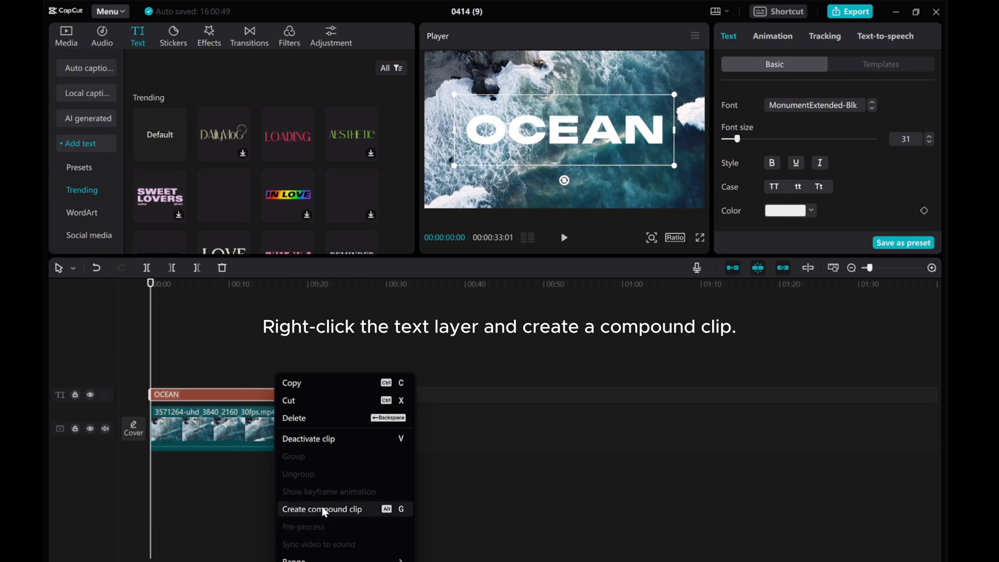
left_click(323, 508)
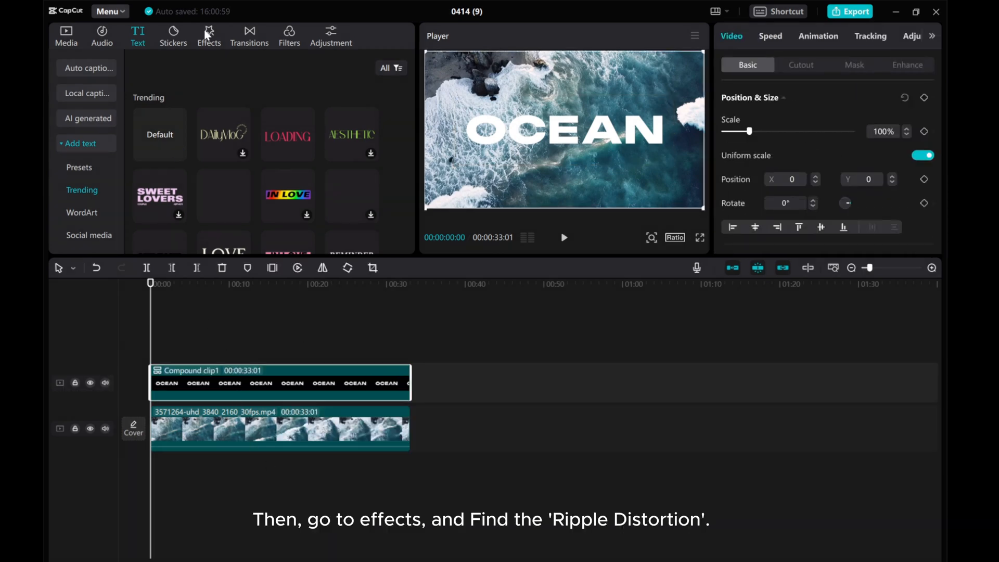
Step: Apply Ripple Distortion from the Trending effects to the OCEAN compound clip
left_click(208, 35)
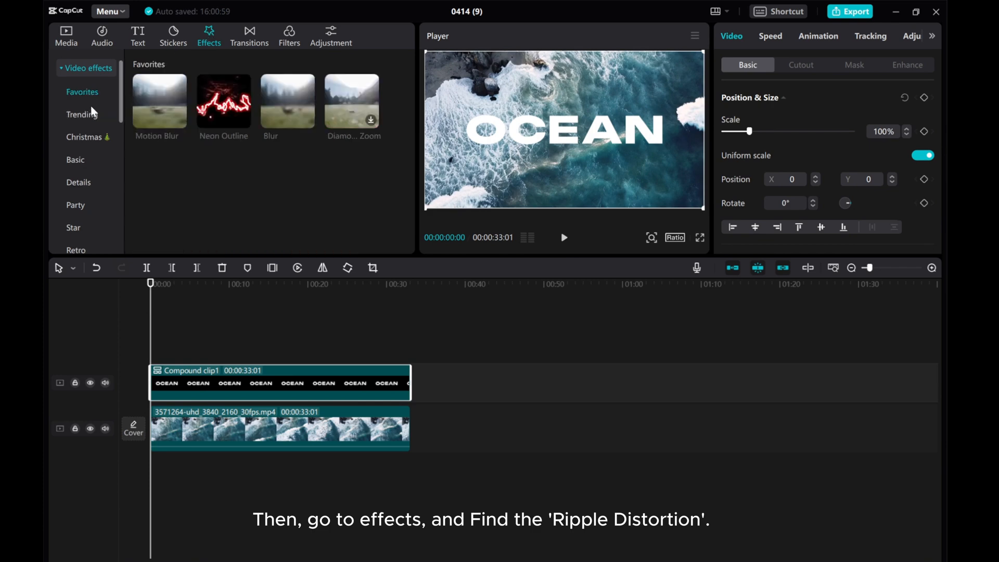
left_click(82, 115)
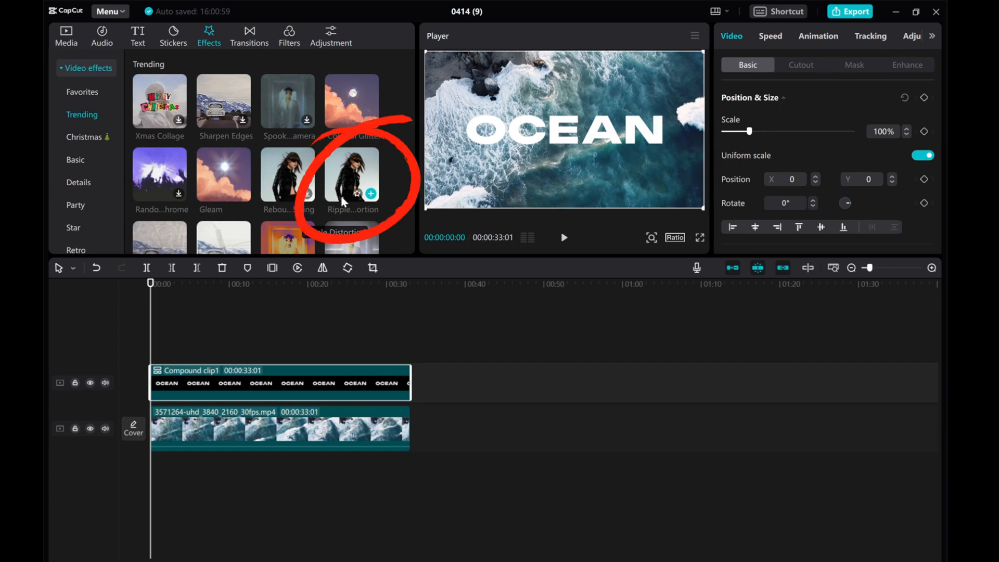
left_click(370, 193)
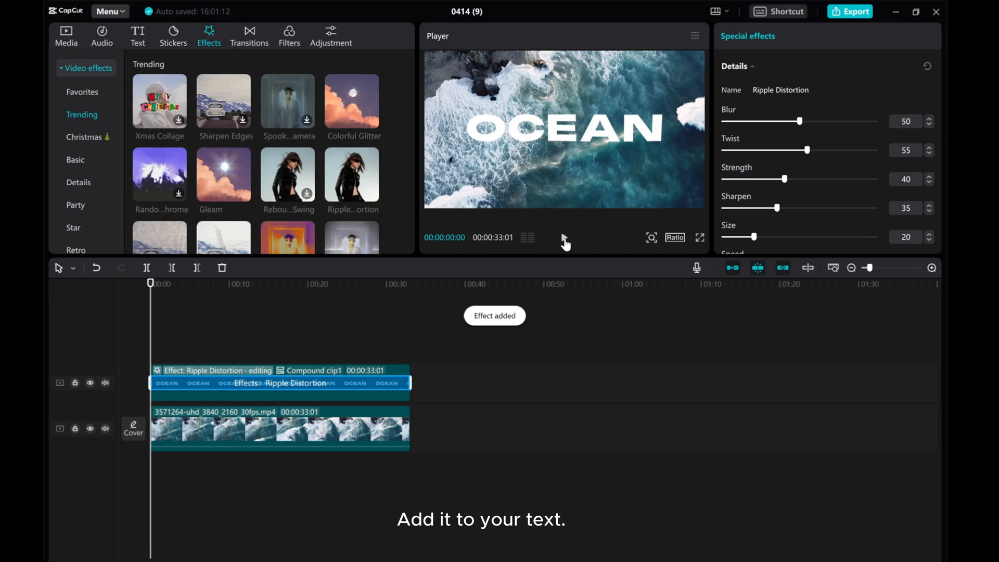
Step: Tune Ripple Distortion, setting blur to 35 and adjusting size, while previewing playback
left_click(563, 237)
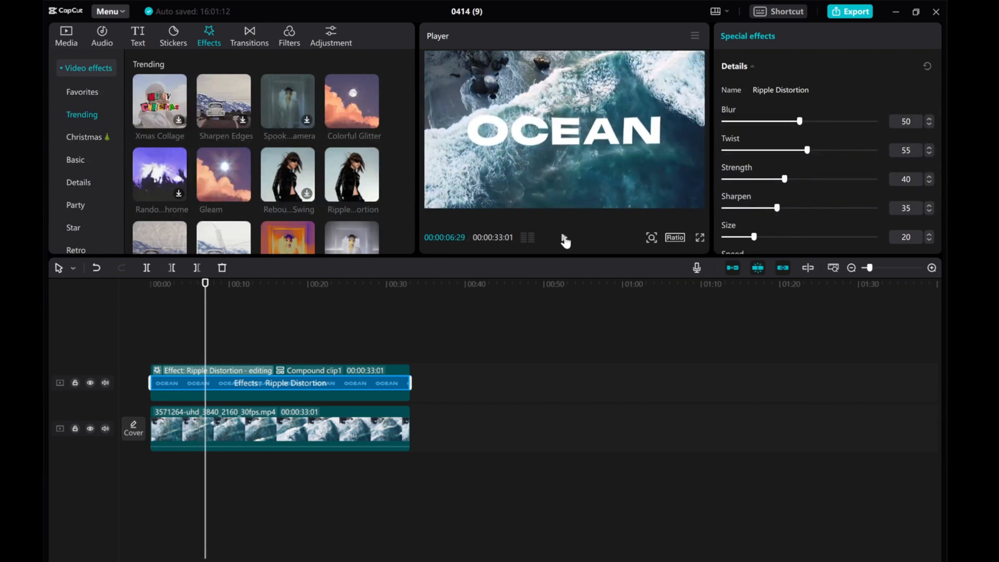
left_click_drag(819, 121, 793, 121)
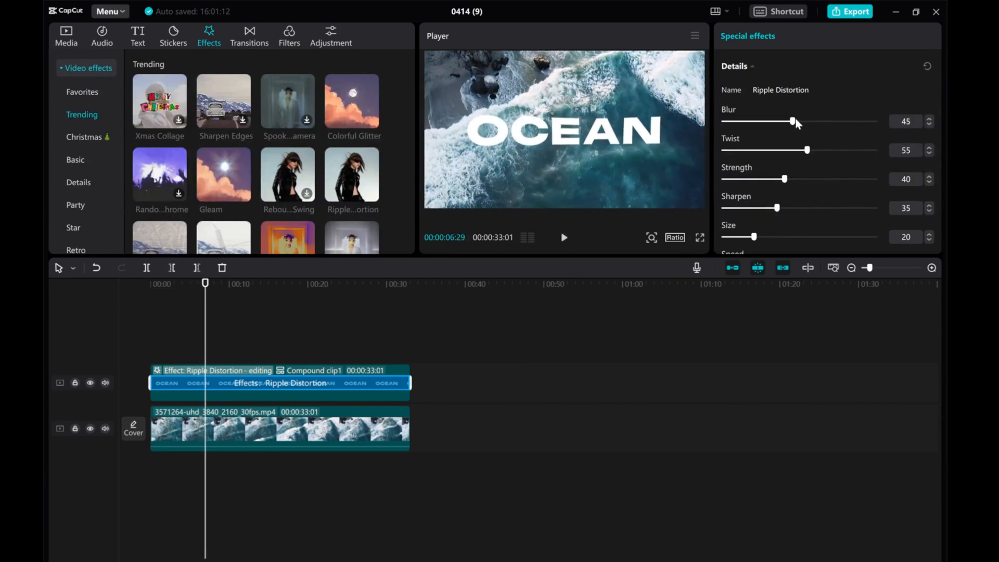
left_click_drag(792, 121, 807, 122)
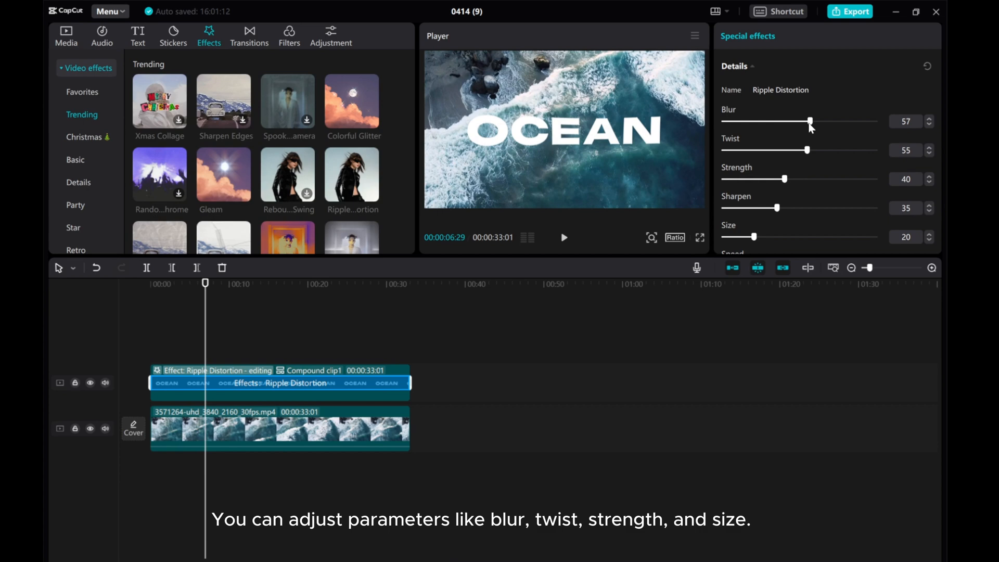
left_click_drag(809, 121, 758, 121)
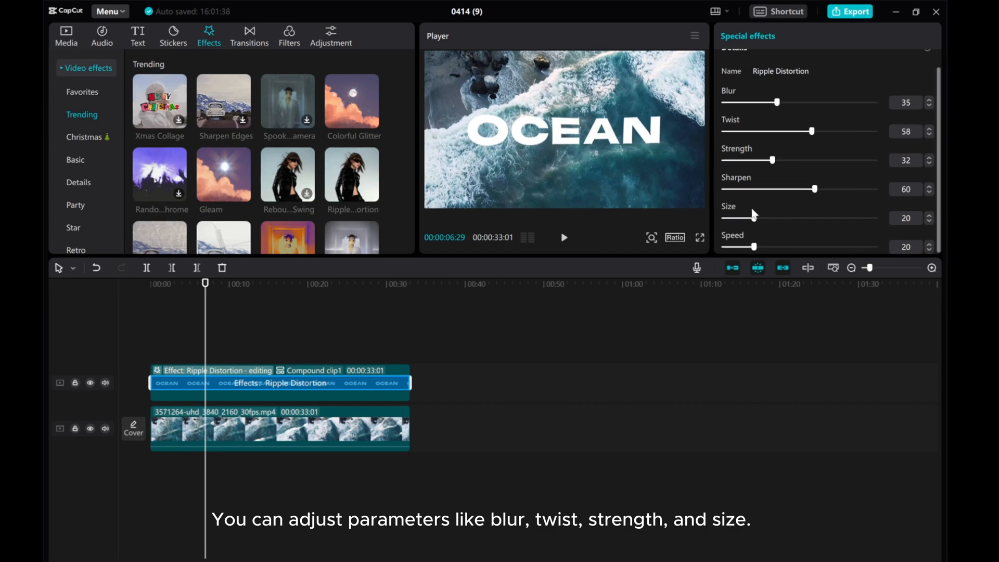
left_click_drag(752, 219, 784, 218)
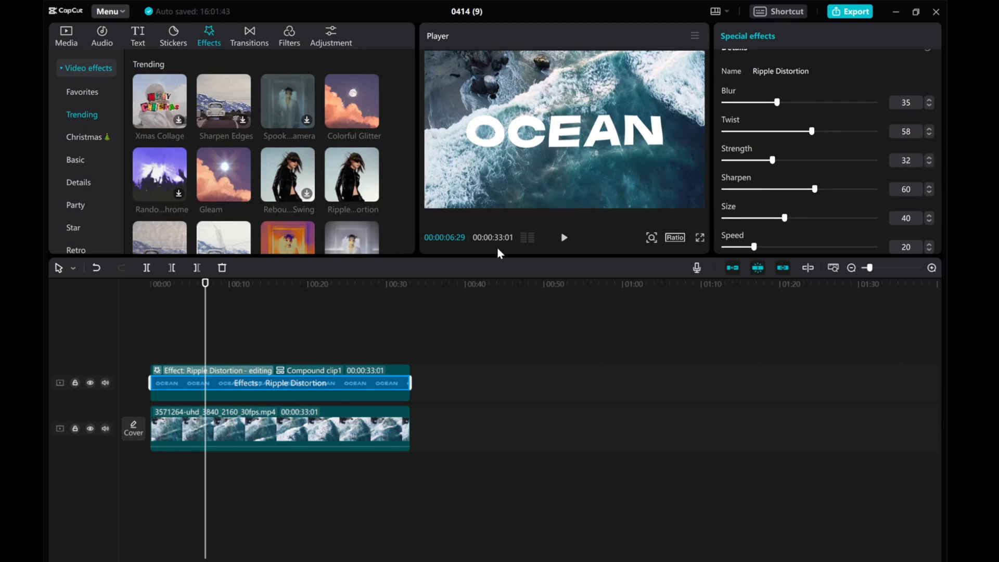
left_click(563, 237)
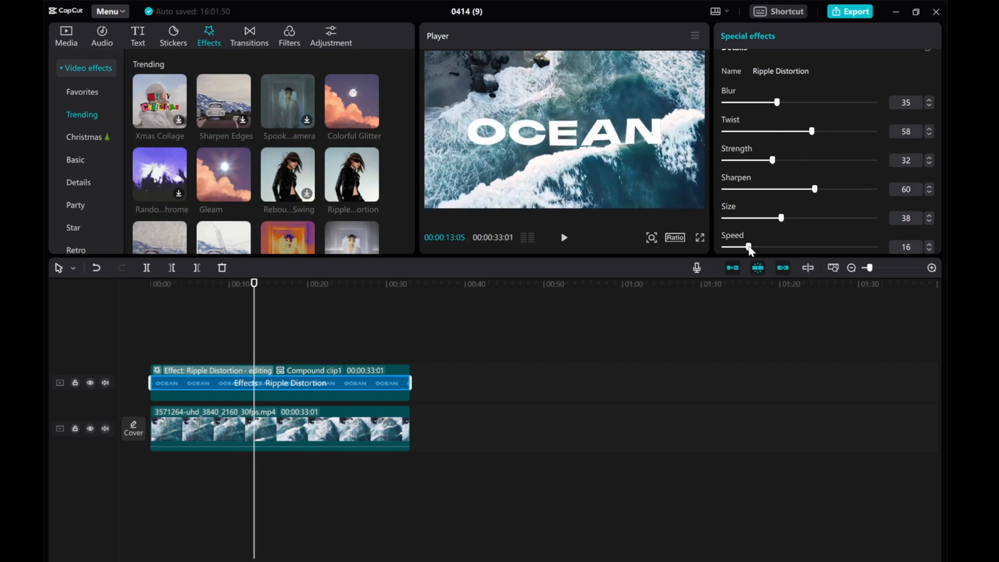
left_click(563, 237)
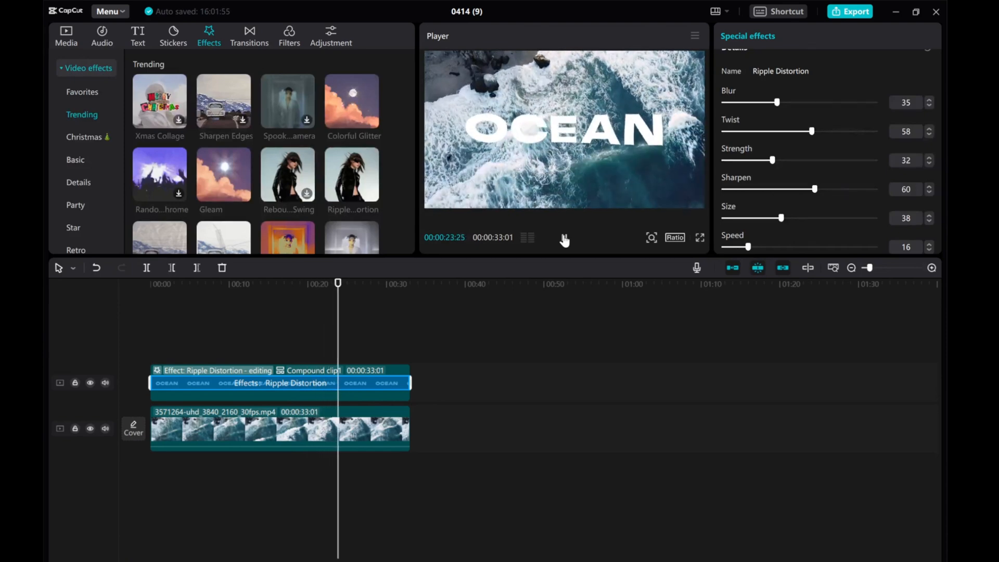
left_click_drag(782, 218, 773, 218)
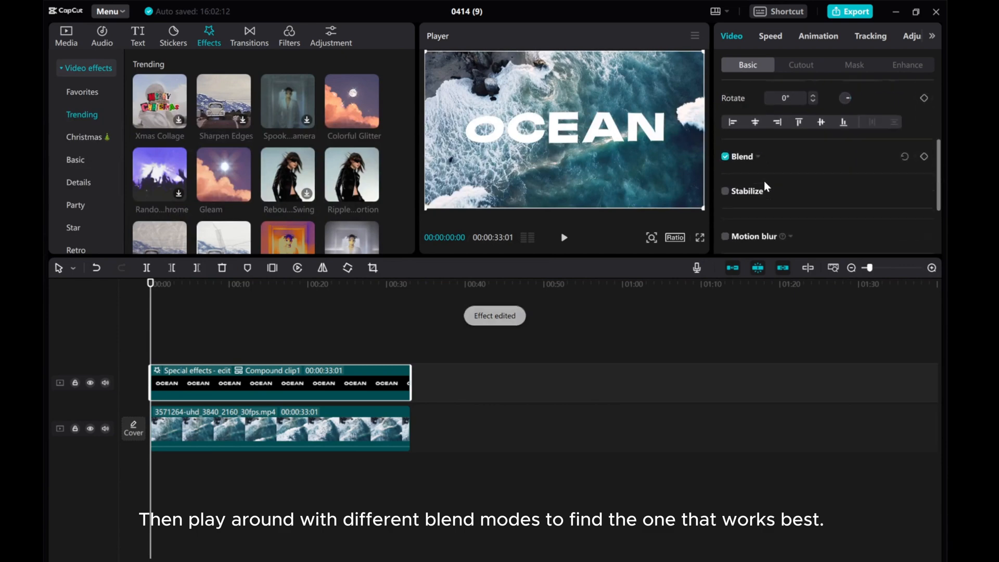
Step: Try Brighten, Screen, Darken and other blend modes, settle on Overlay, and preview playback
left_click(758, 156)
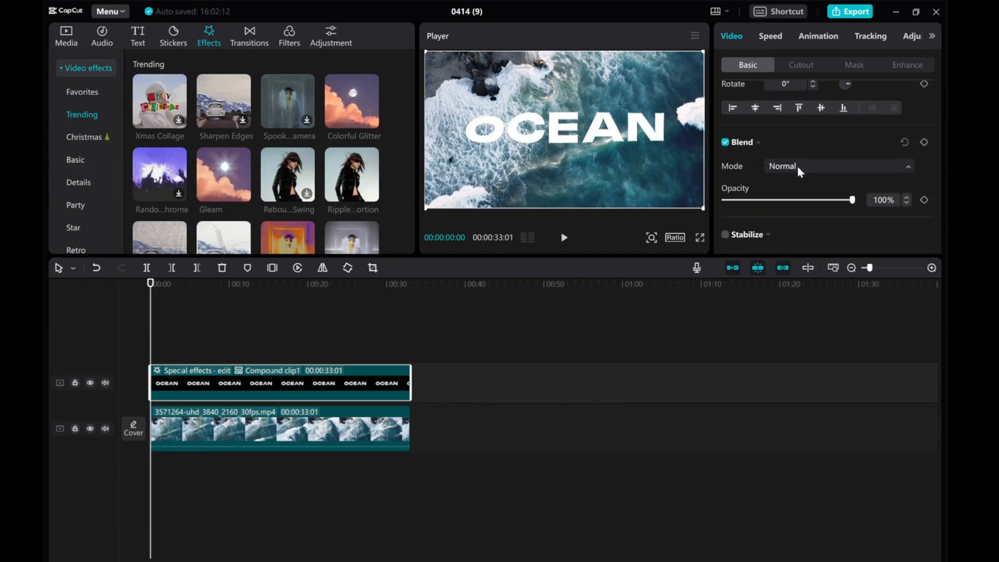
left_click(838, 166)
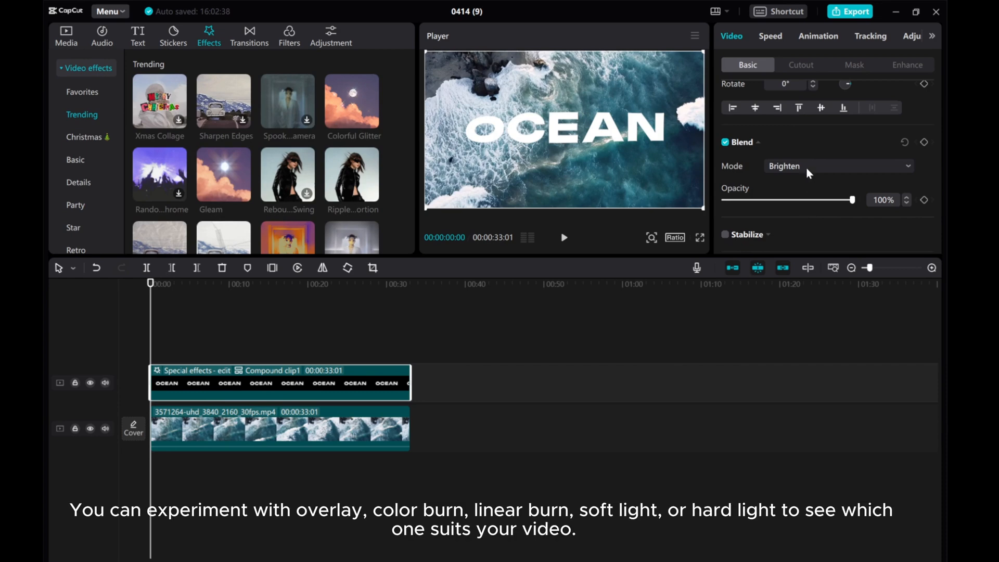
left_click(837, 166)
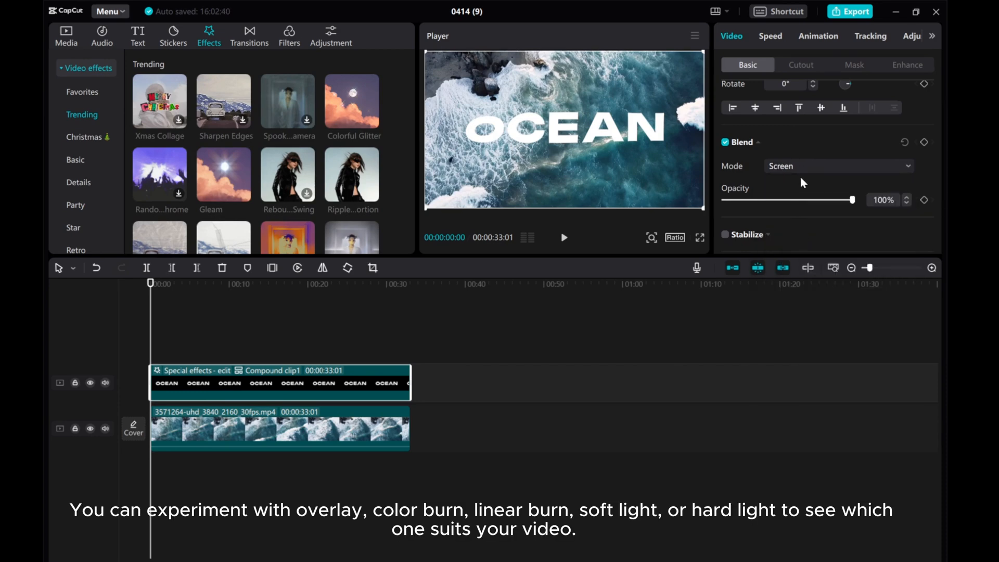
left_click(838, 165)
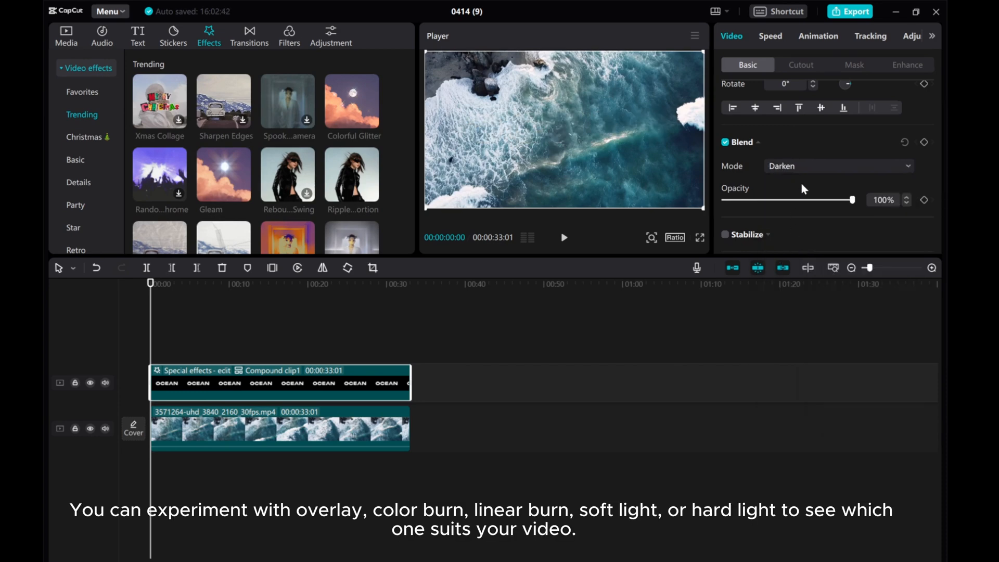
left_click(837, 166)
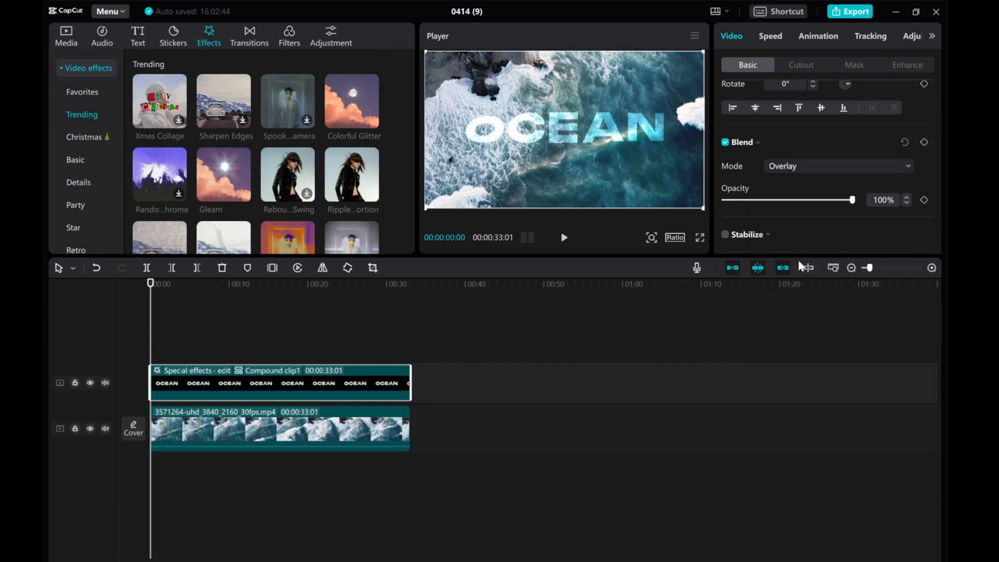
left_click(837, 166)
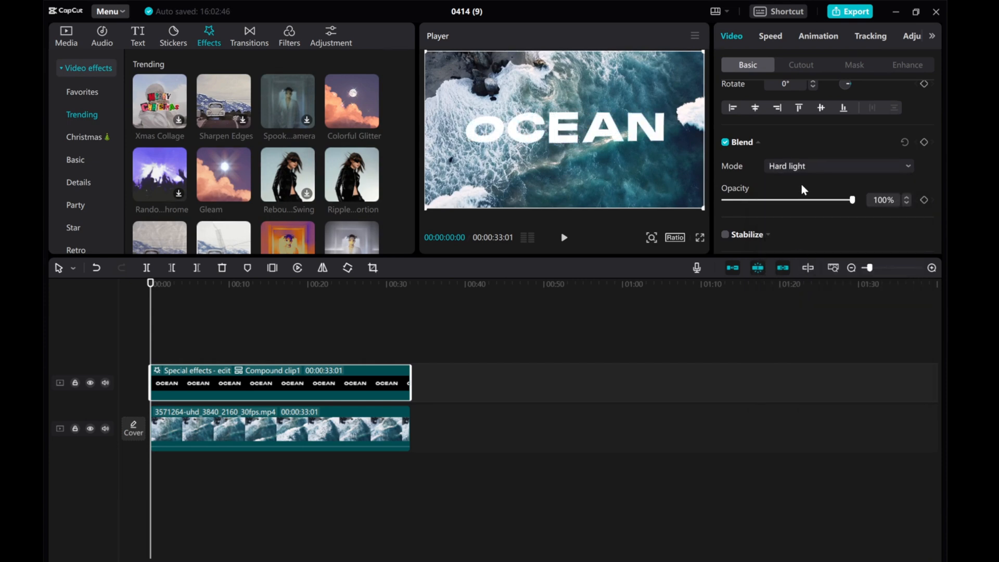
left_click(838, 165)
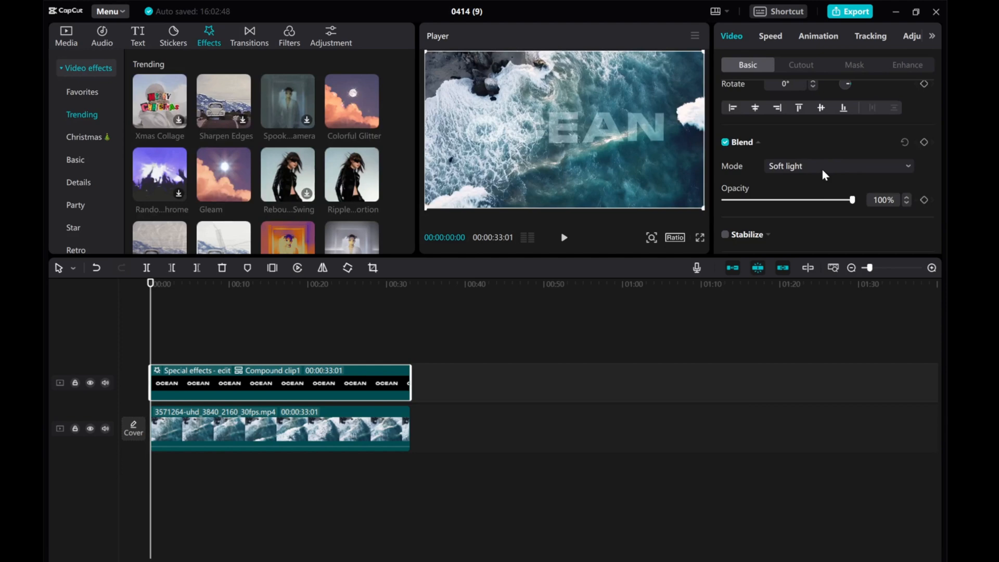
left_click(837, 166)
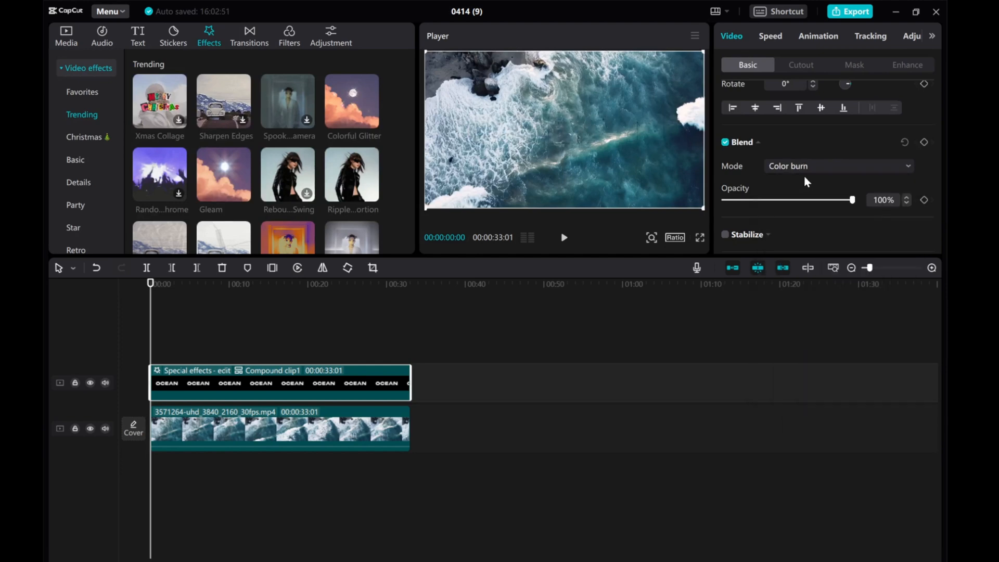
left_click(838, 165)
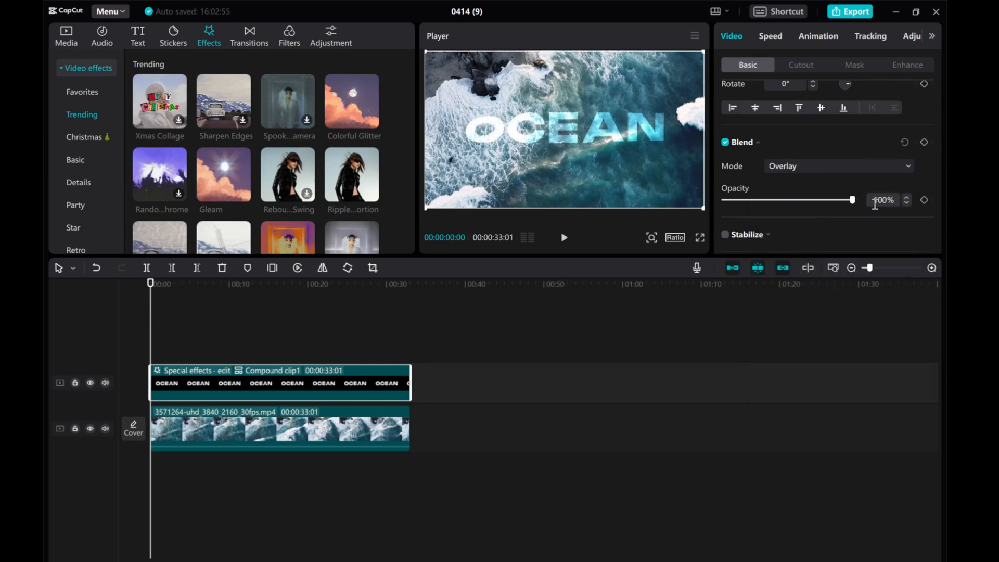
left_click(563, 237)
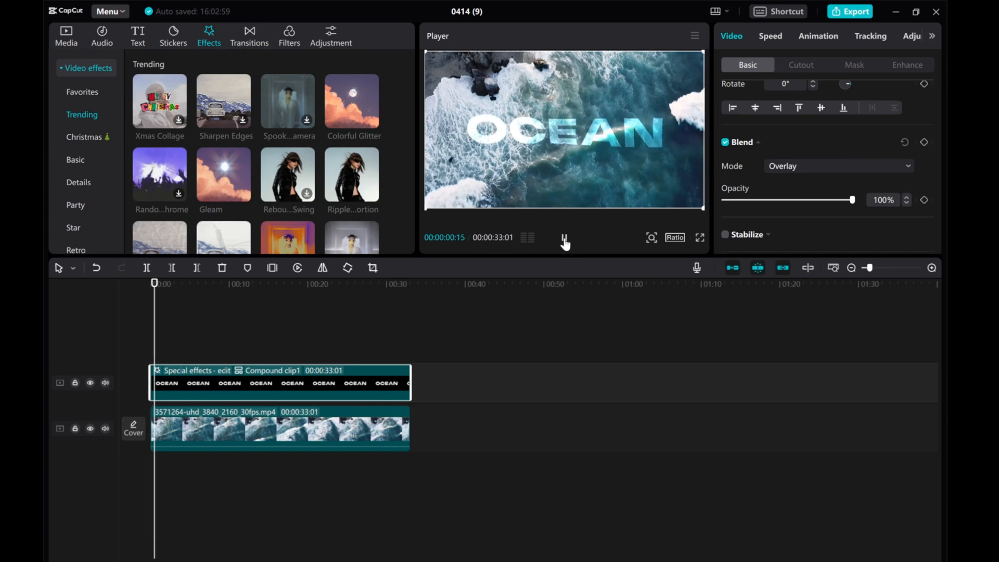